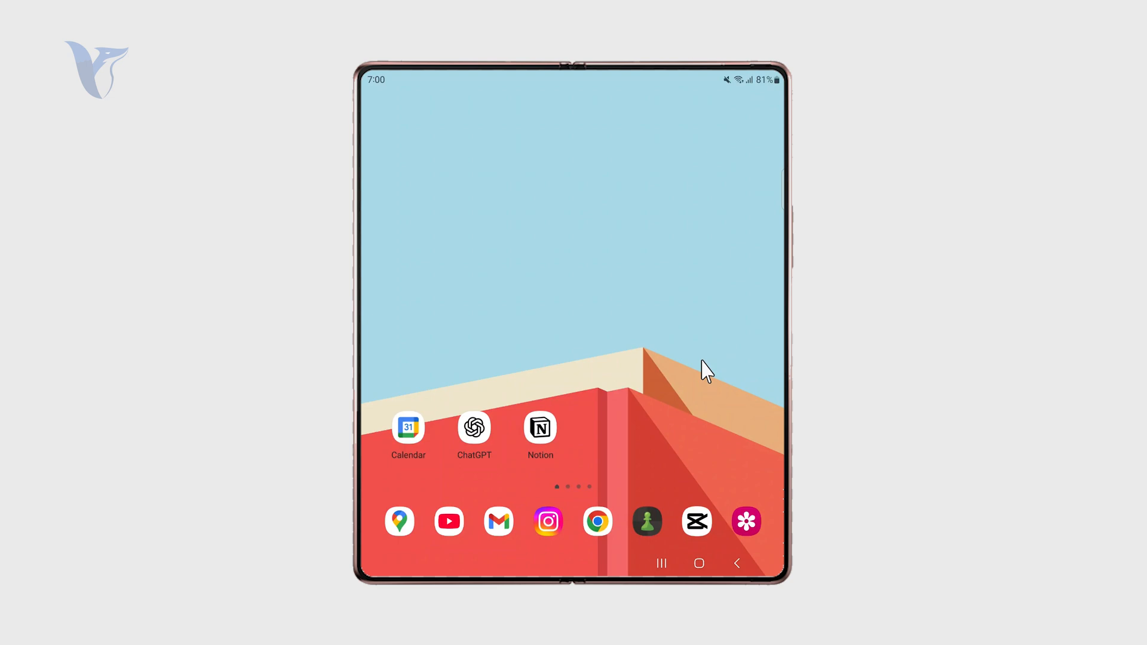
Step: Launch Settings from the app drawer and scroll down to General management
scroll(up, 3)
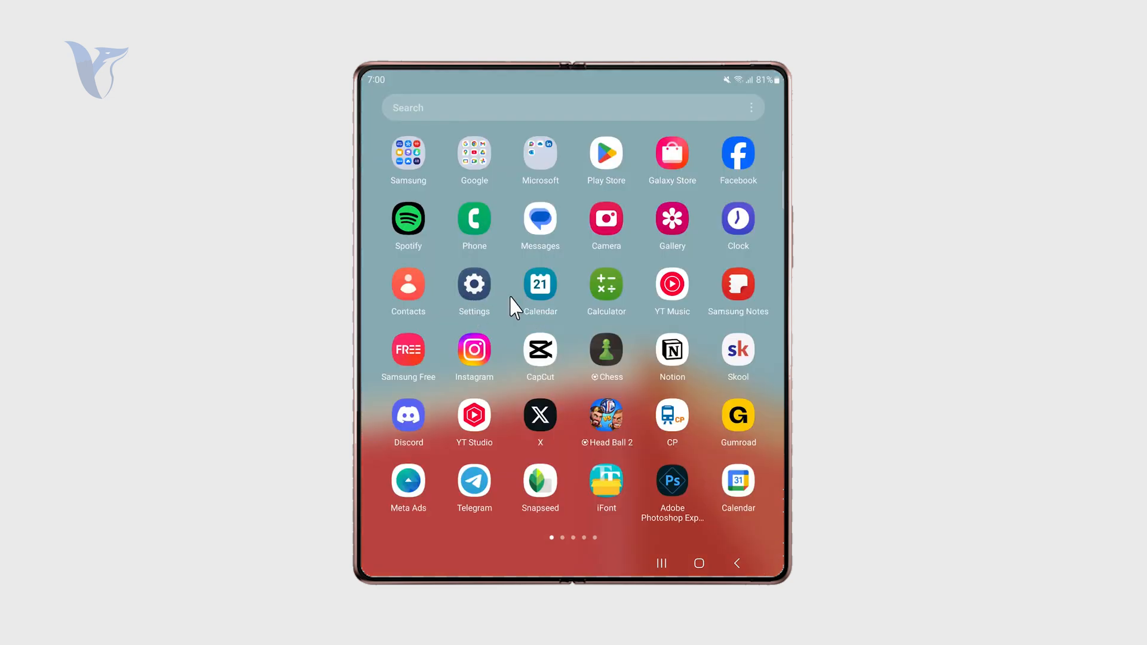
click(473, 283)
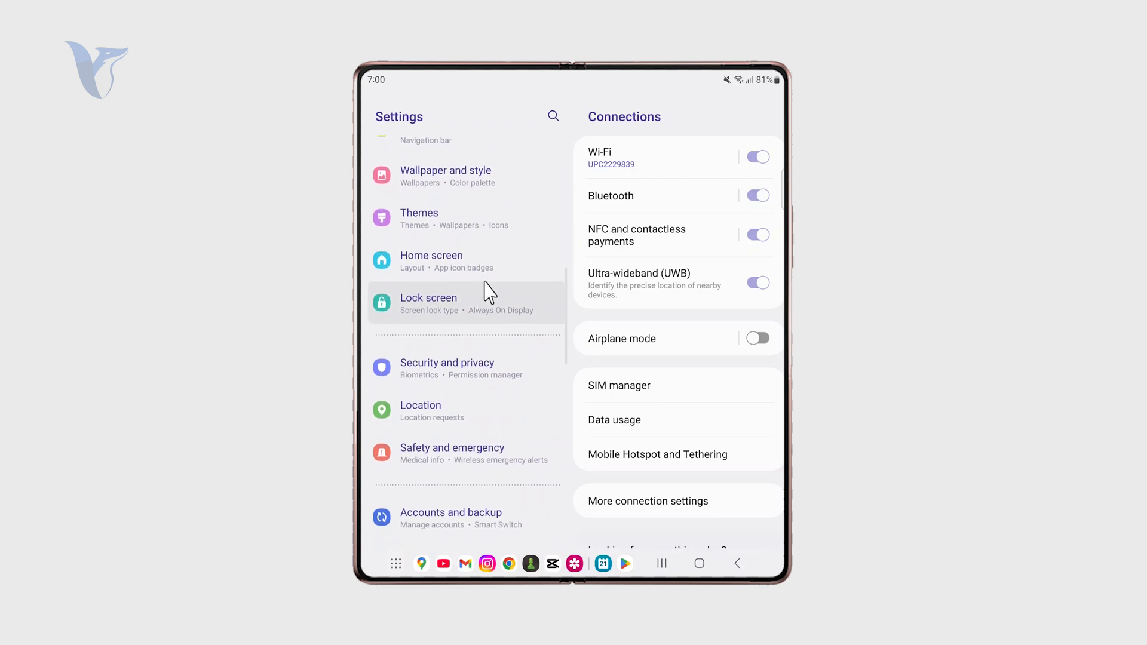
scroll(down, 3)
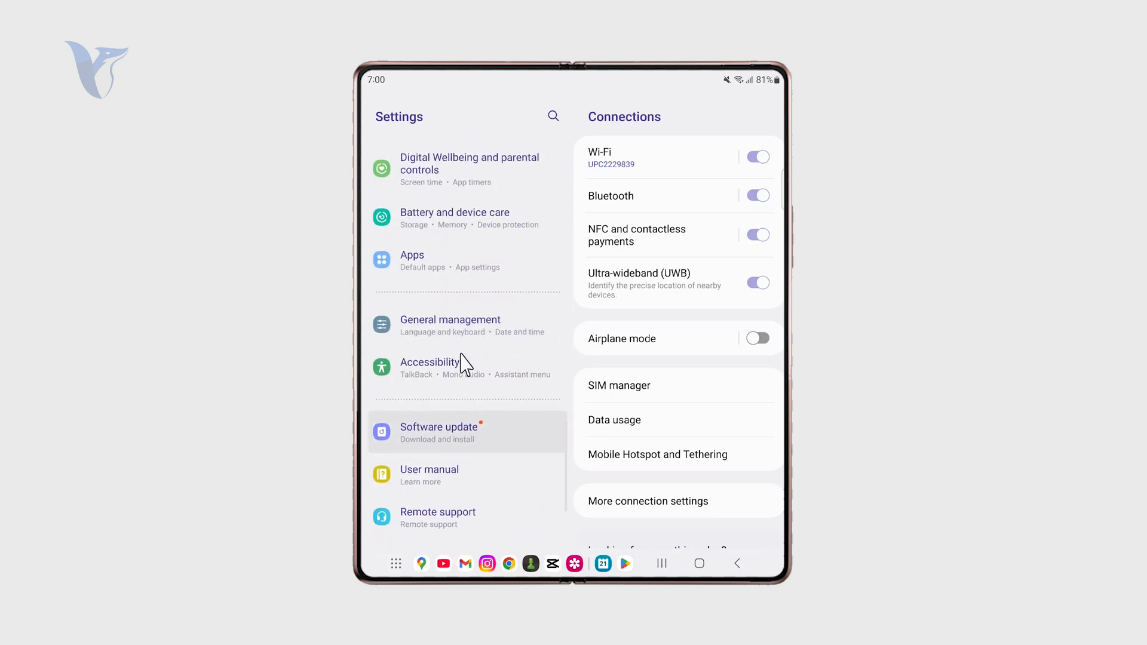
Step: Show the installed apps list, after a brief look at Battery and device care
click(412, 255)
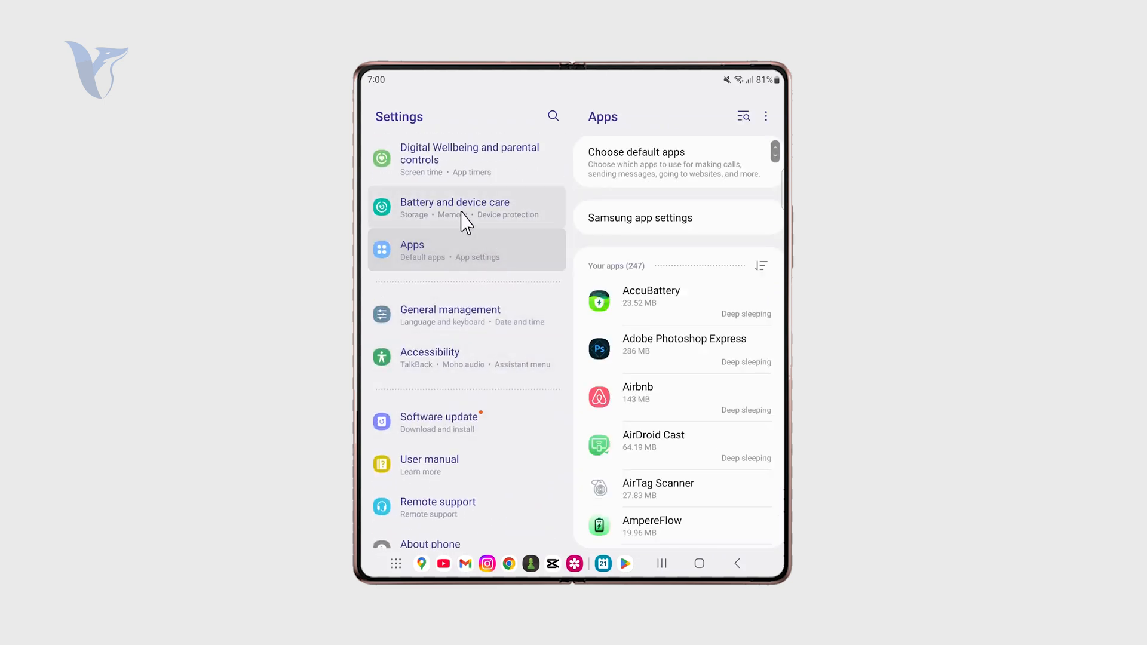
mouse_move(414, 216)
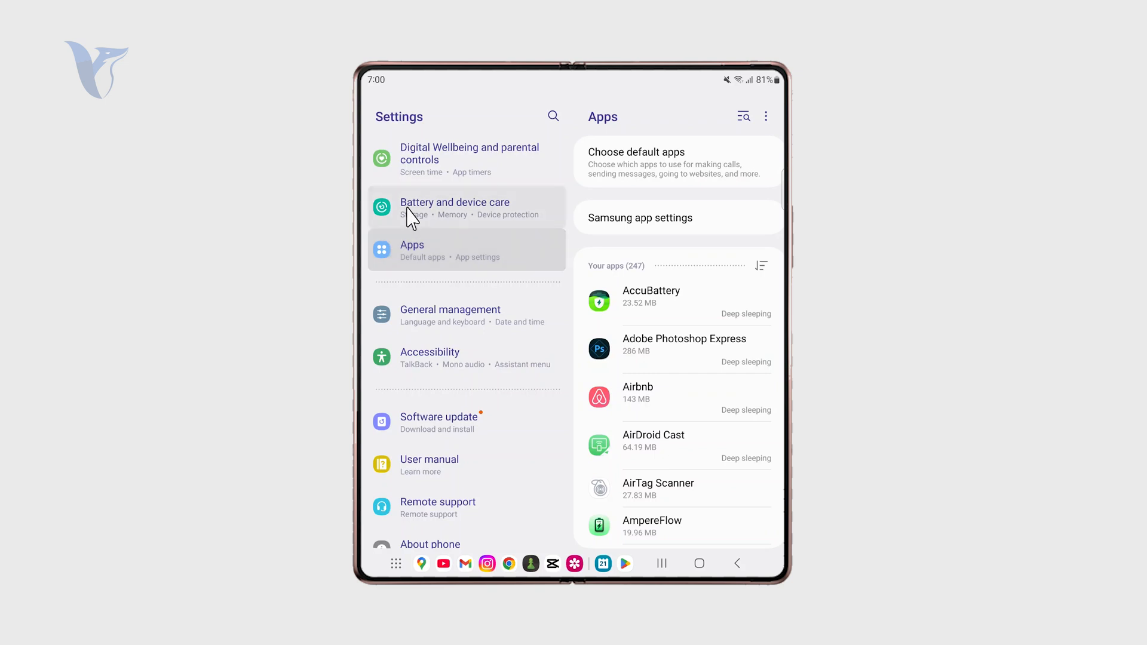
click(454, 207)
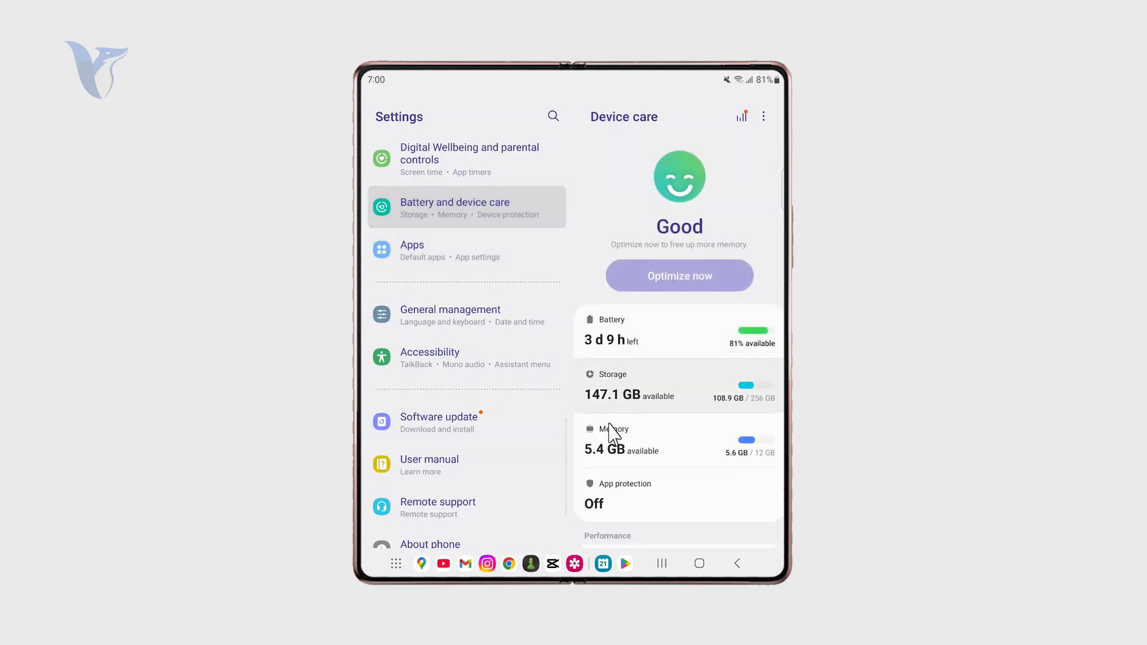
mouse_move(505, 212)
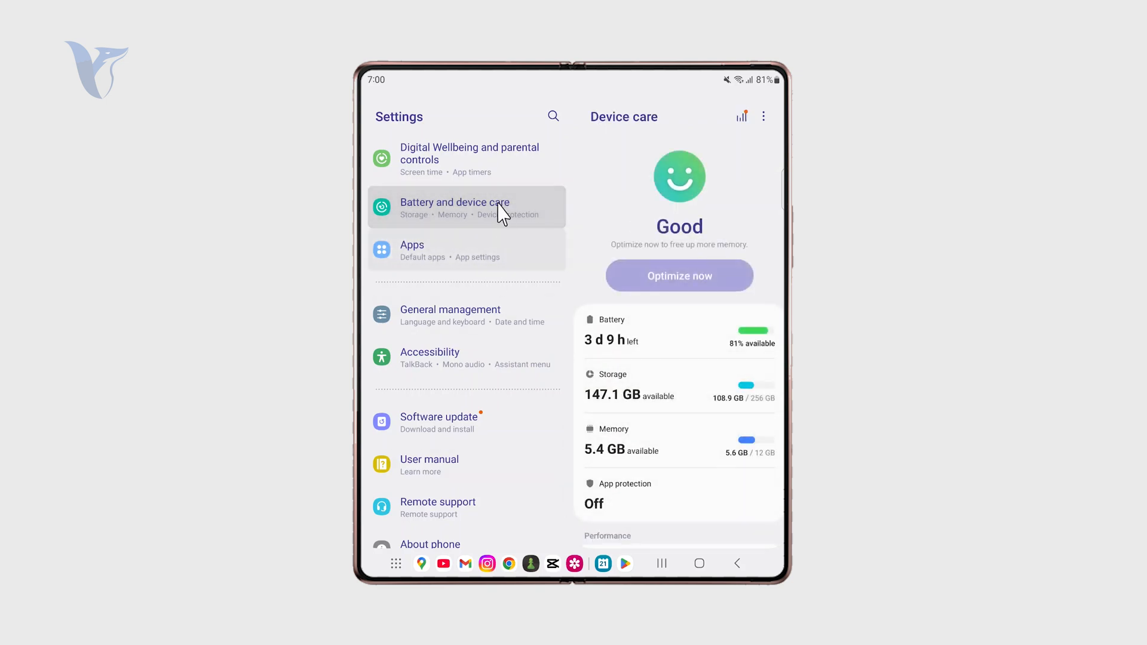
mouse_move(547, 240)
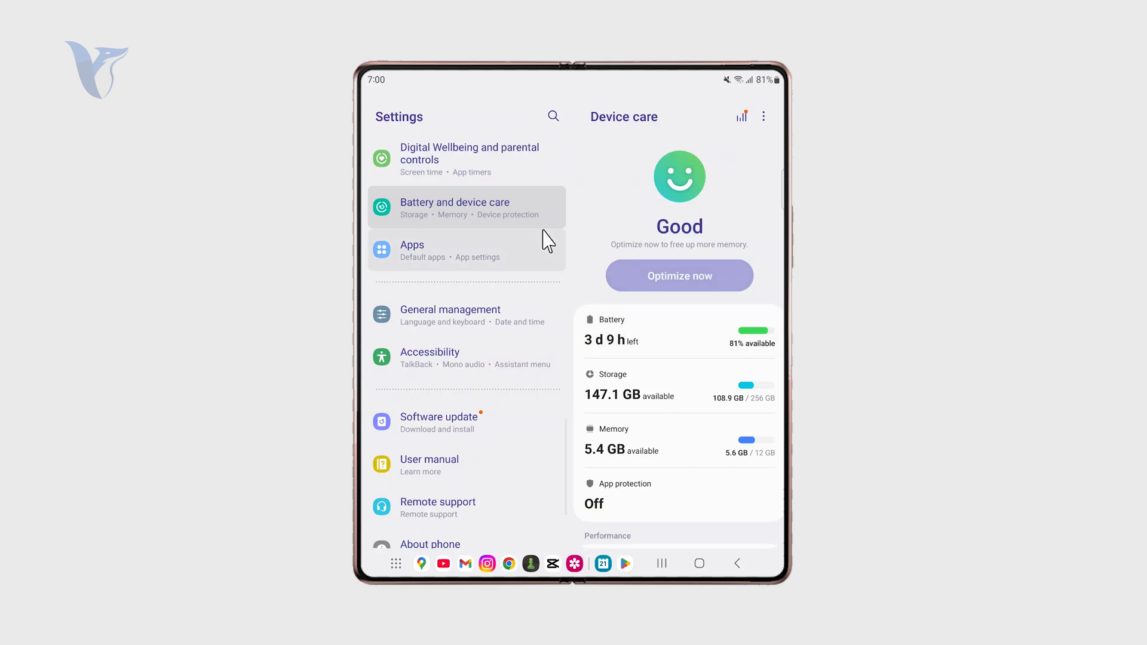
click(466, 250)
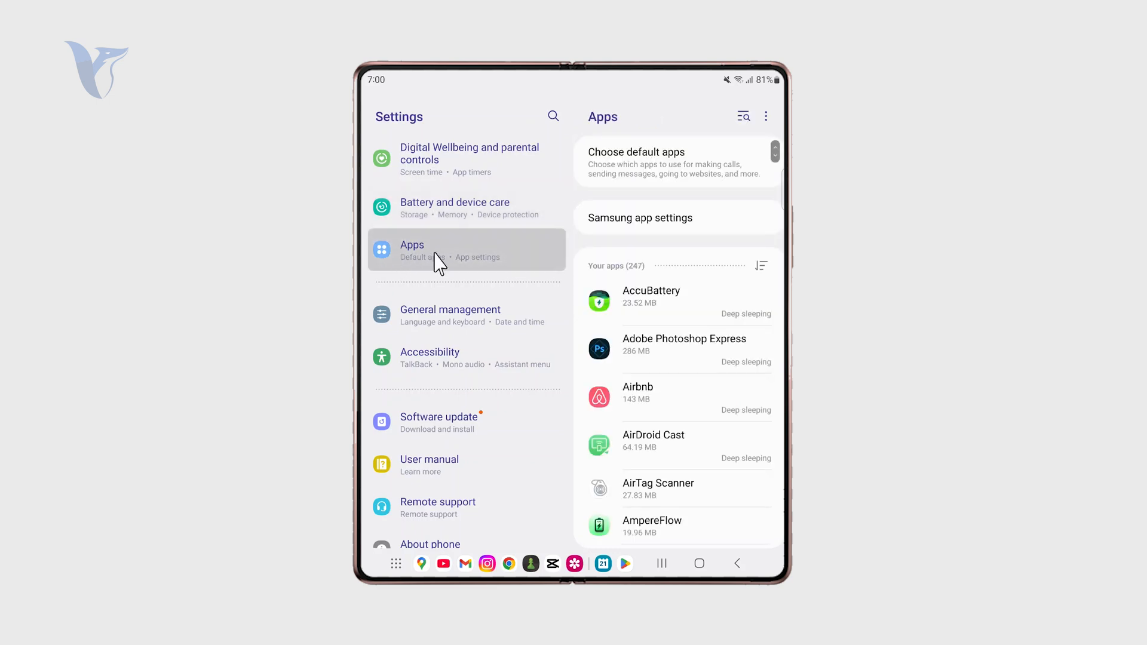
Step: Scroll through Your apps to Facebook's App info and its Usage section
scroll(down, 3)
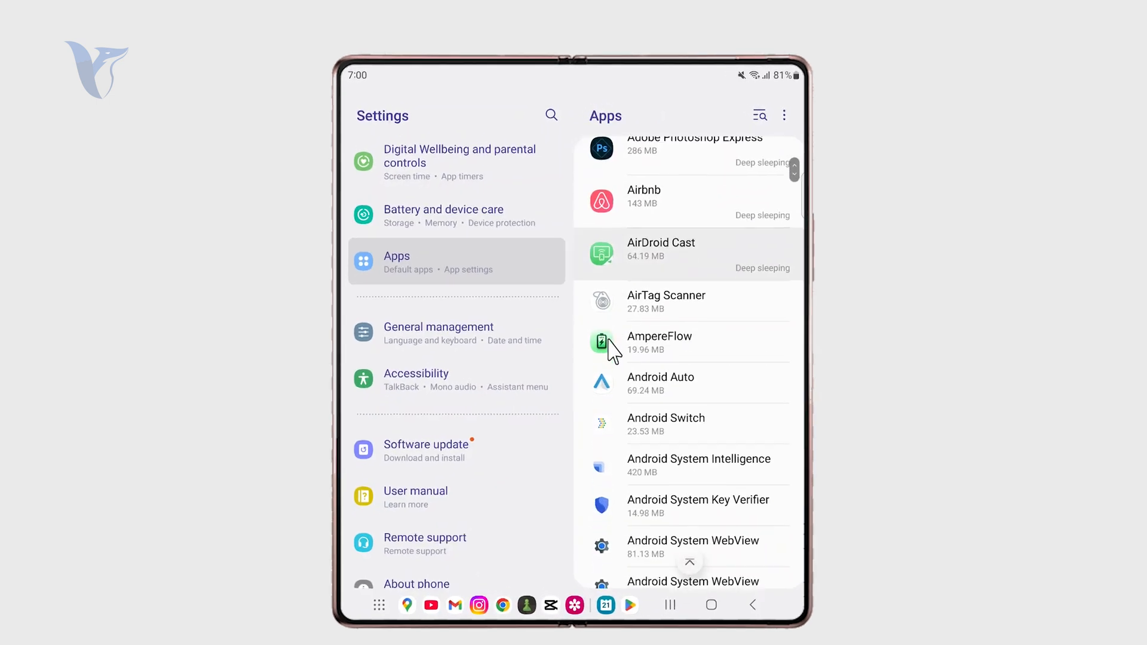
scroll(down, 3)
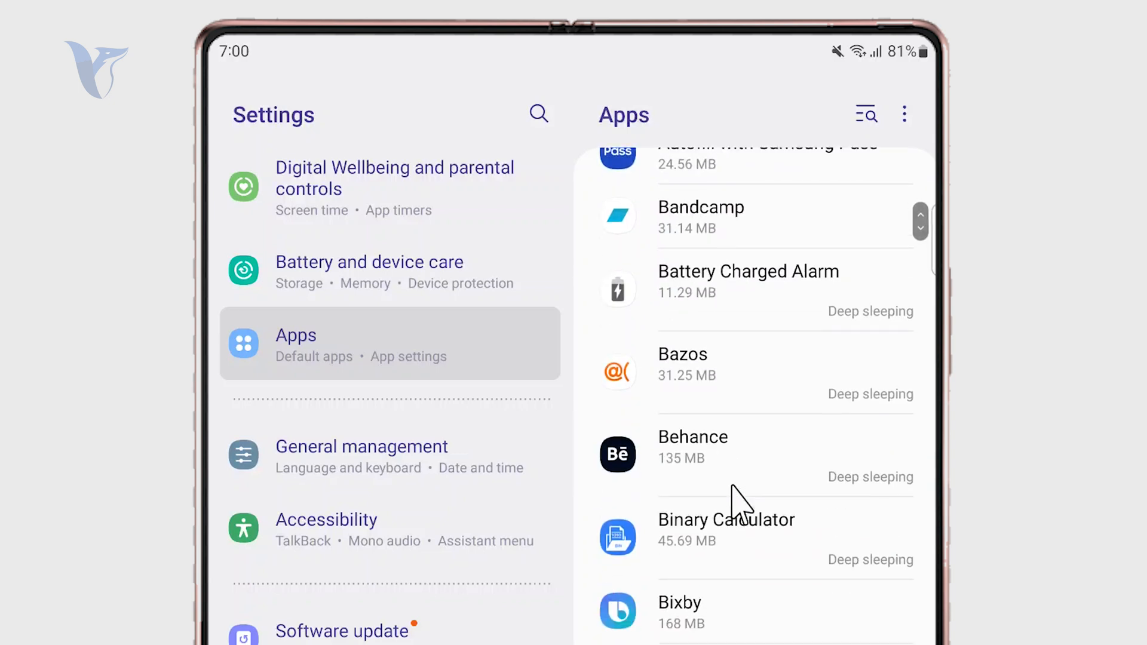
scroll(down, 3)
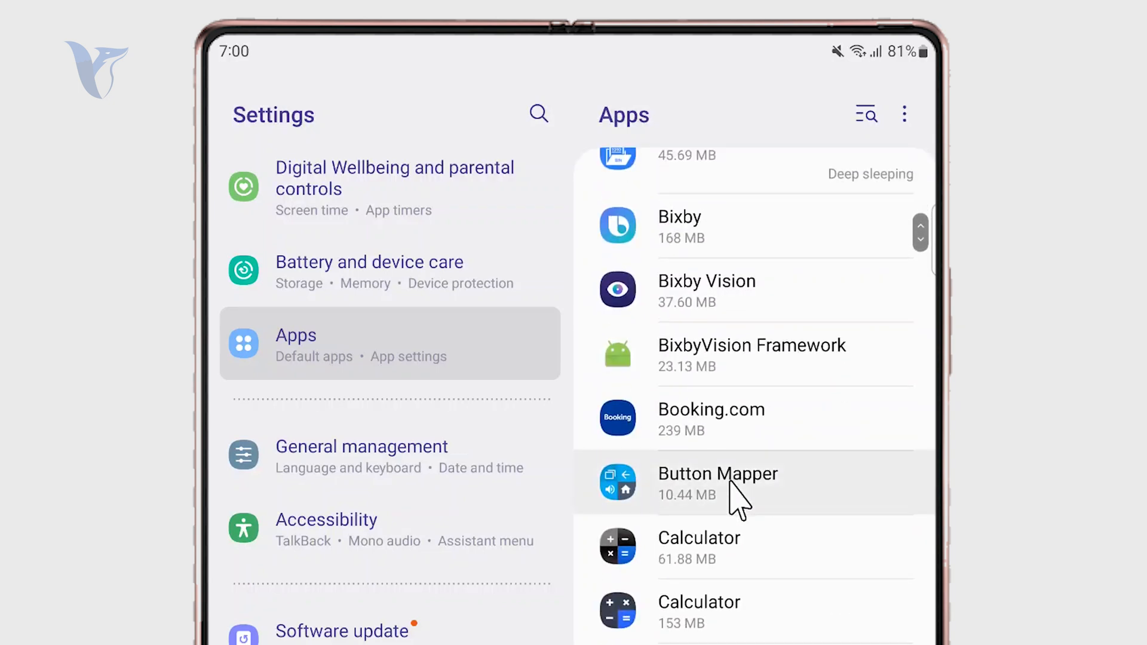
scroll(down, 3)
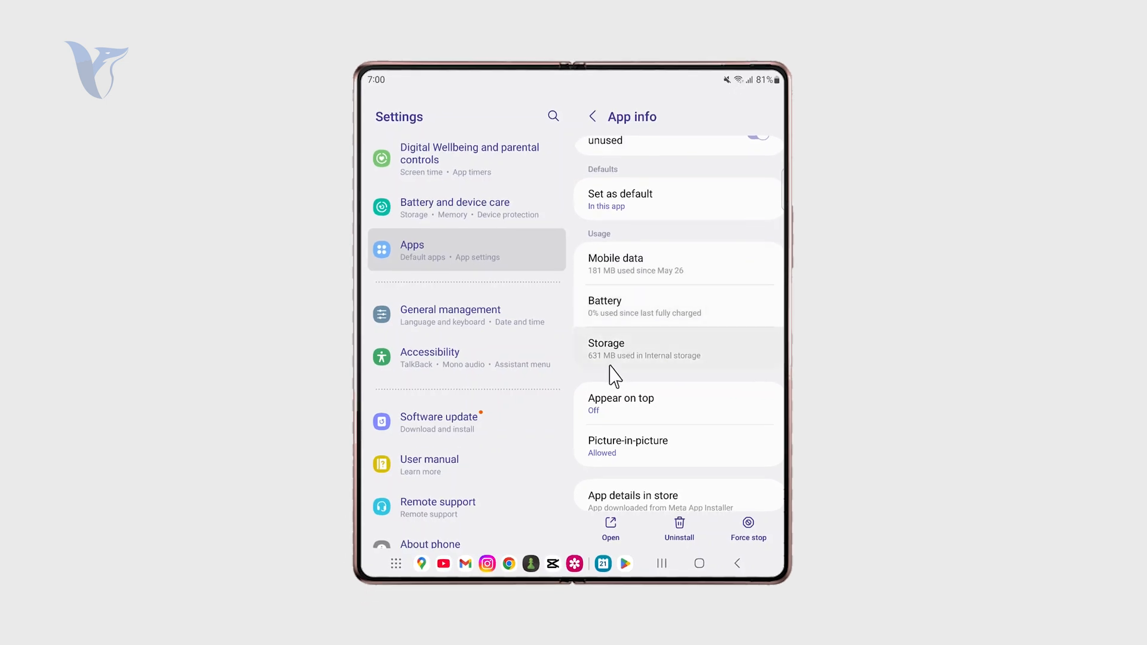
Step: Turn Facebook's background data usage off and on again, then return to App info
click(635, 263)
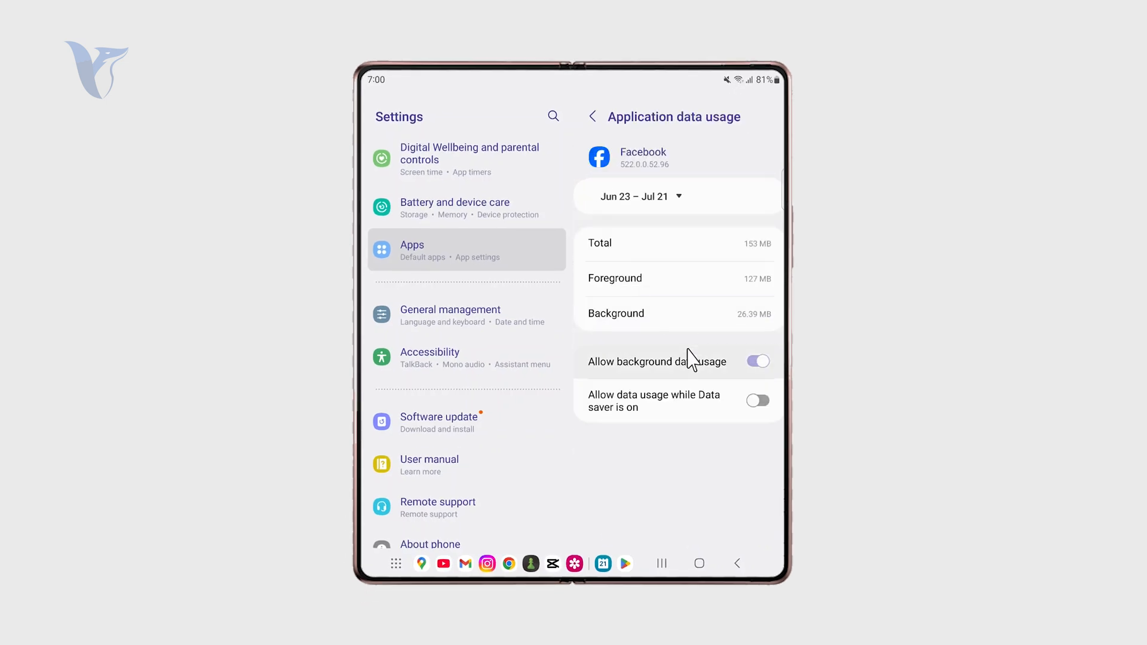
mouse_move(651, 364)
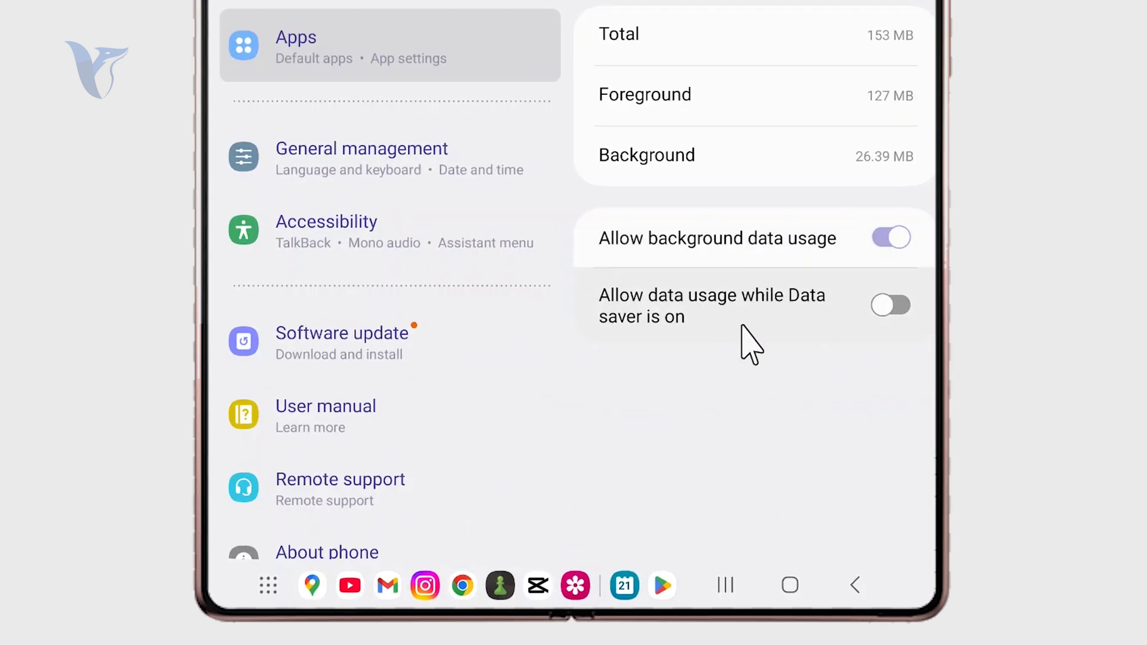
click(891, 237)
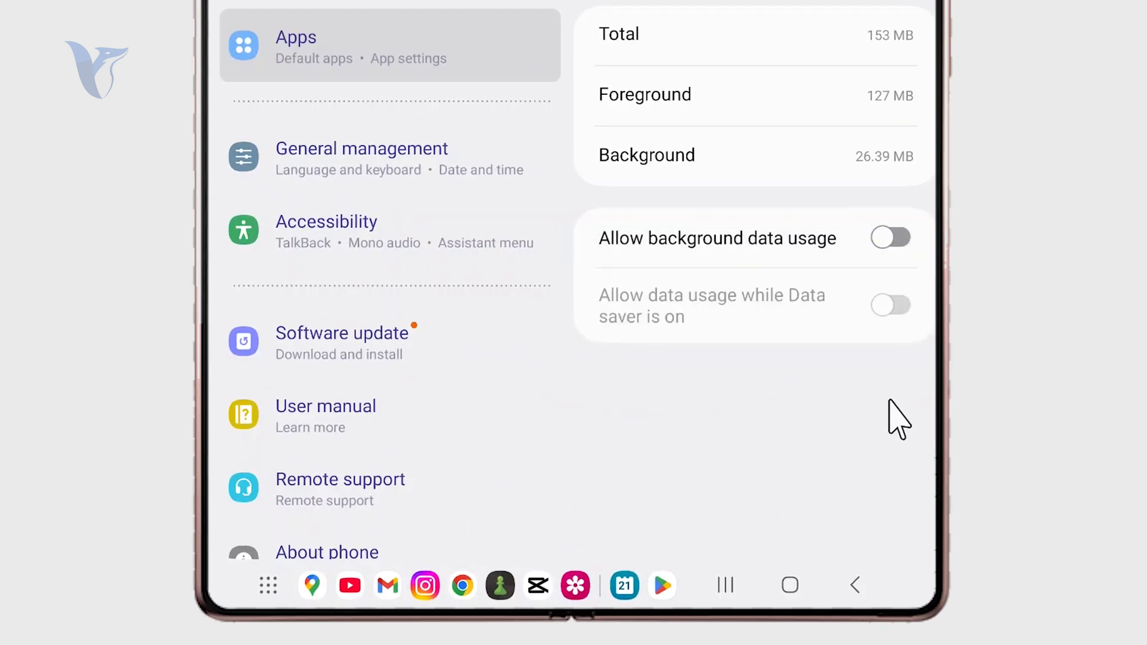
click(890, 237)
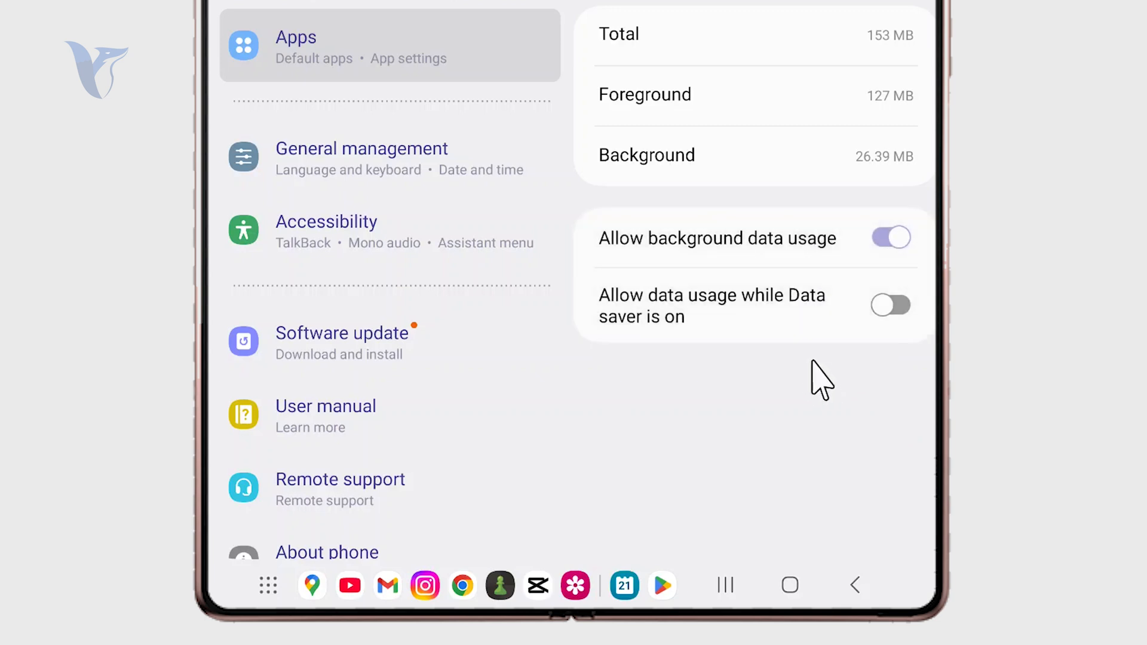
mouse_move(775, 355)
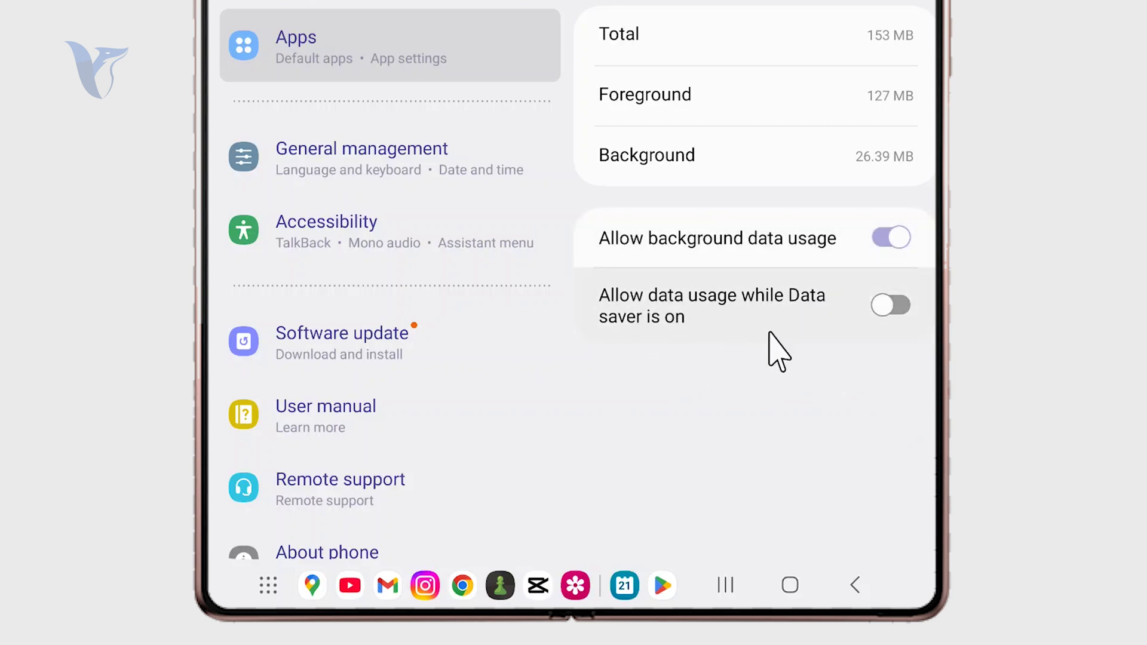
mouse_move(844, 365)
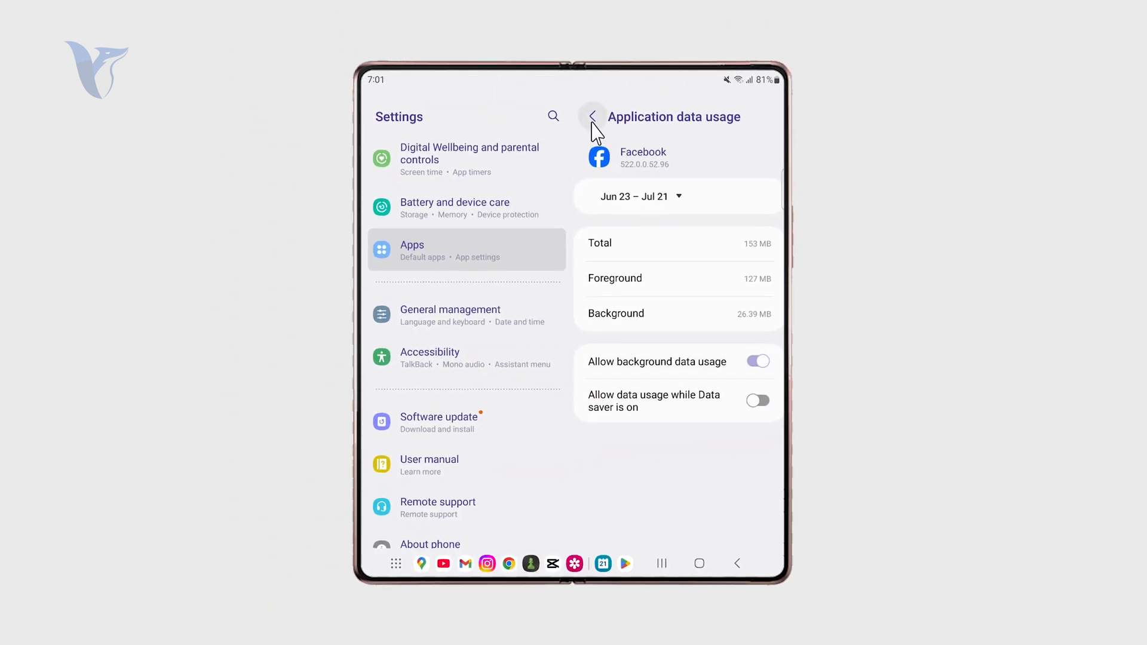
click(592, 116)
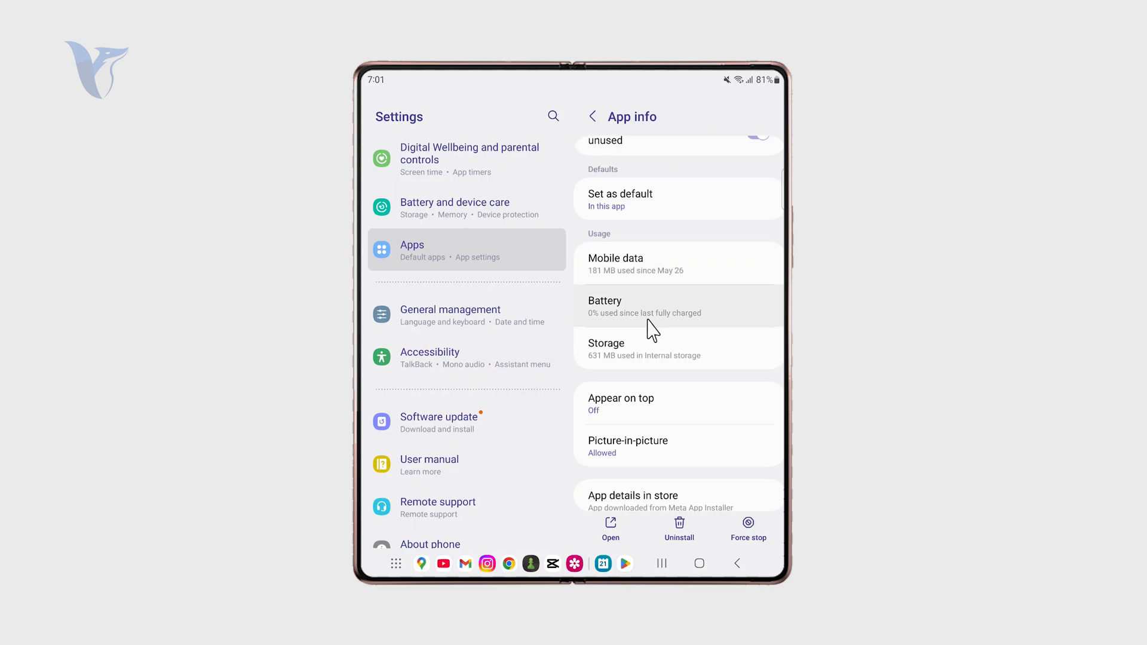
mouse_move(640, 198)
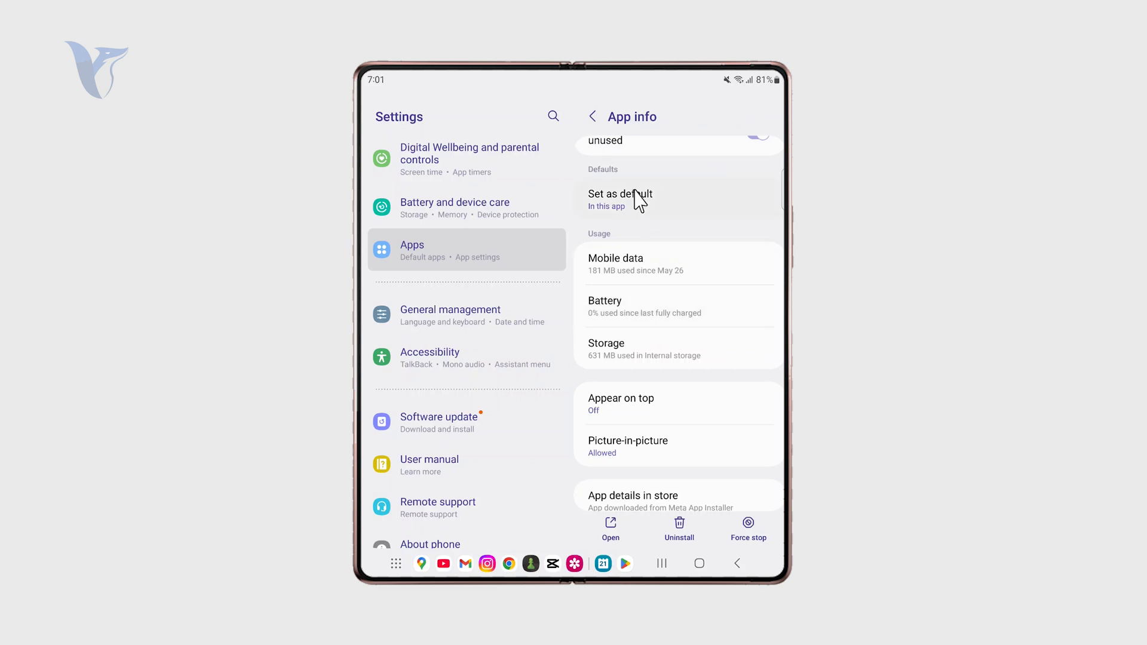
Step: Return to the apps list and scroll down to Instagram's App info
click(593, 117)
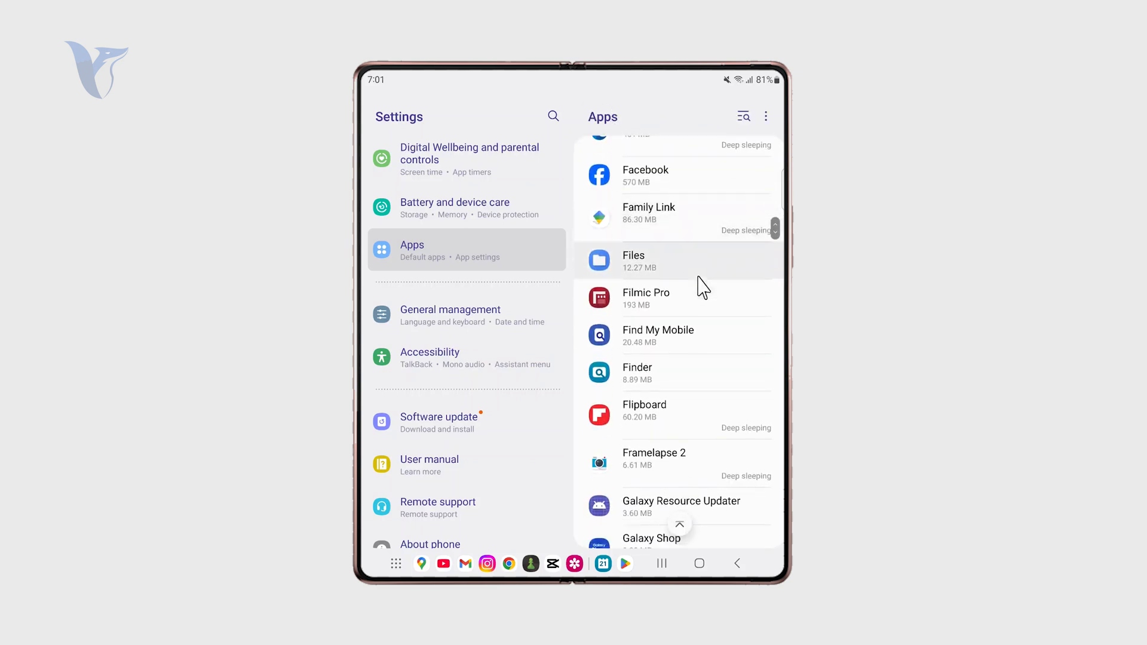
scroll(down, 3)
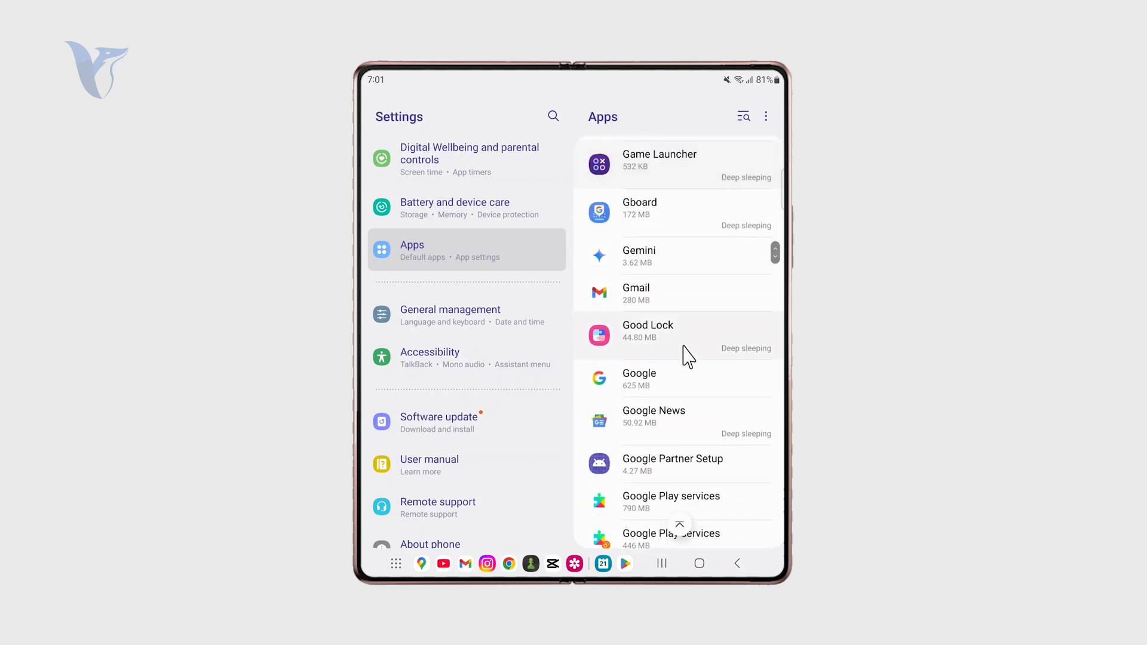
scroll(down, 3)
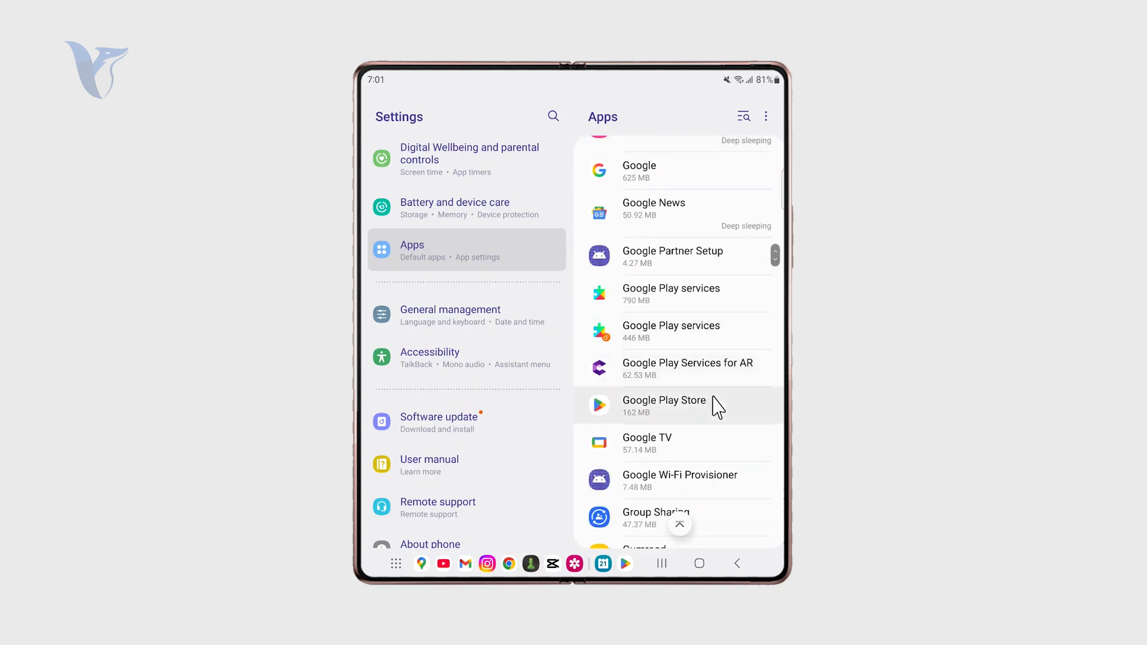
scroll(down, 3)
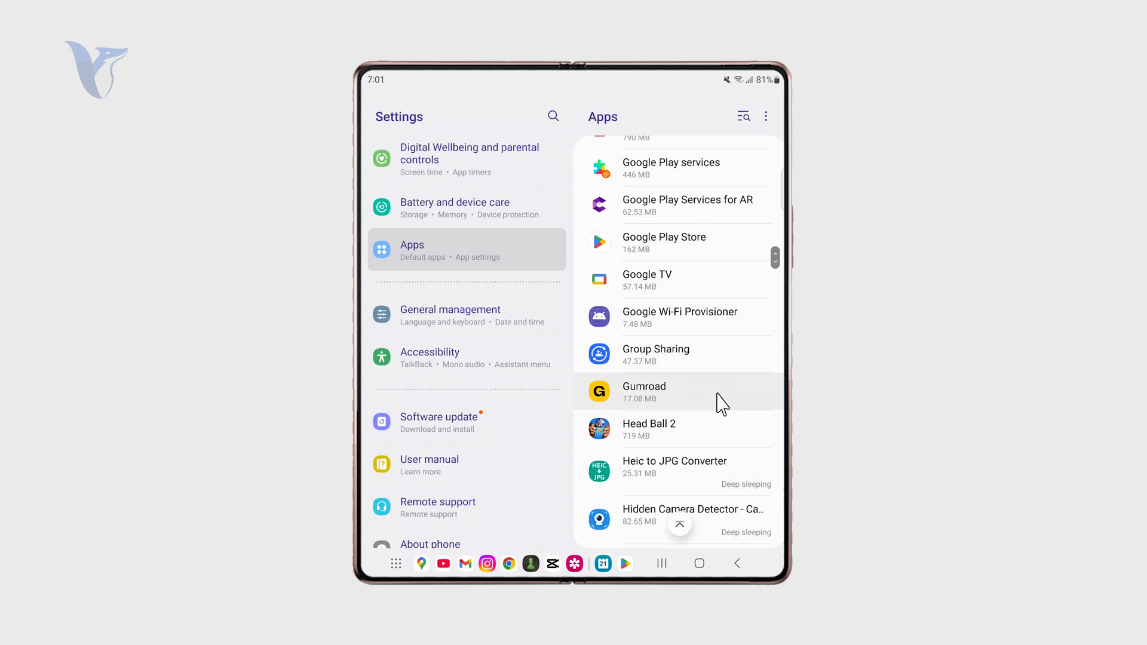
scroll(down, 3)
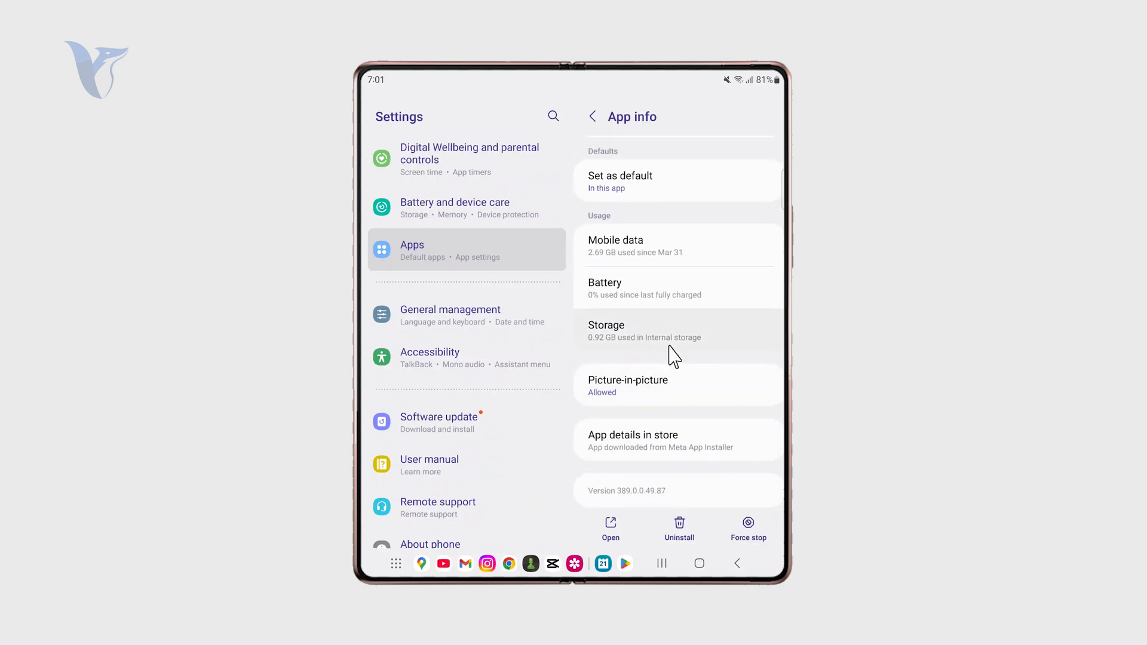
mouse_move(661, 401)
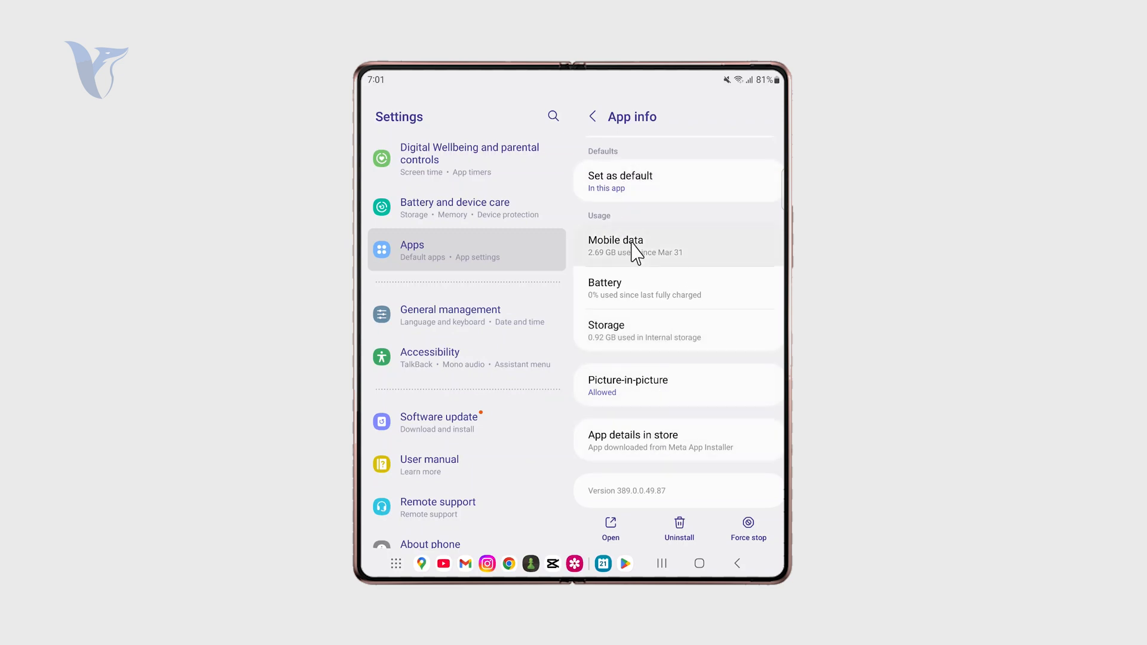
Step: Check Instagram's 572 MB and iFont's 0 B data usage, both allowing background data
click(616, 245)
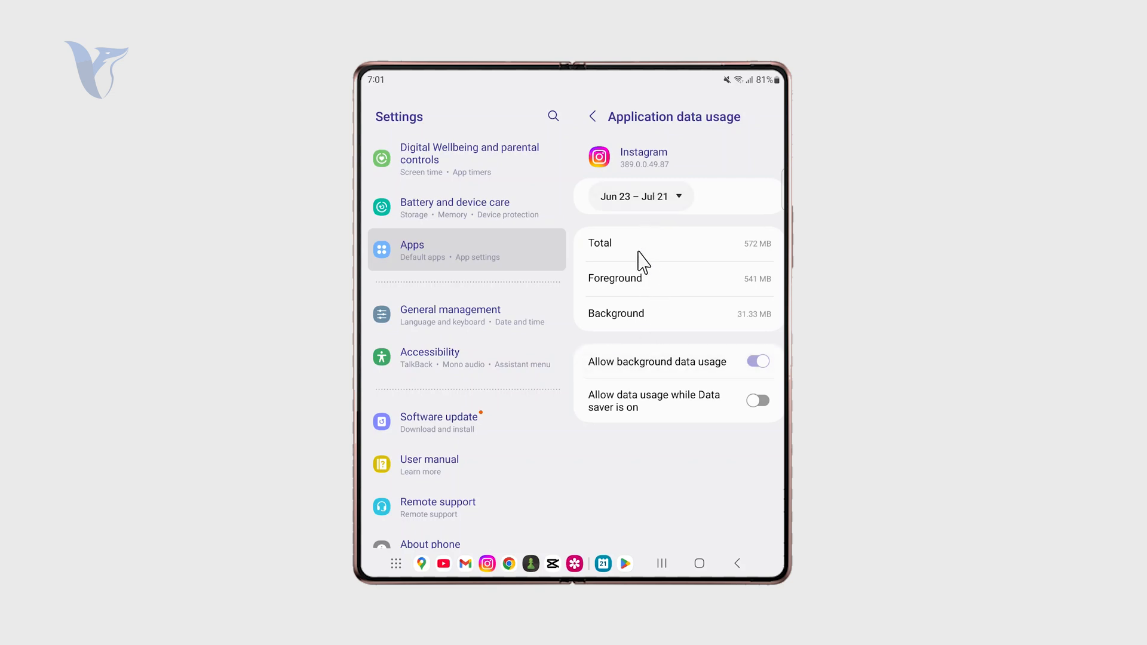
mouse_move(673, 369)
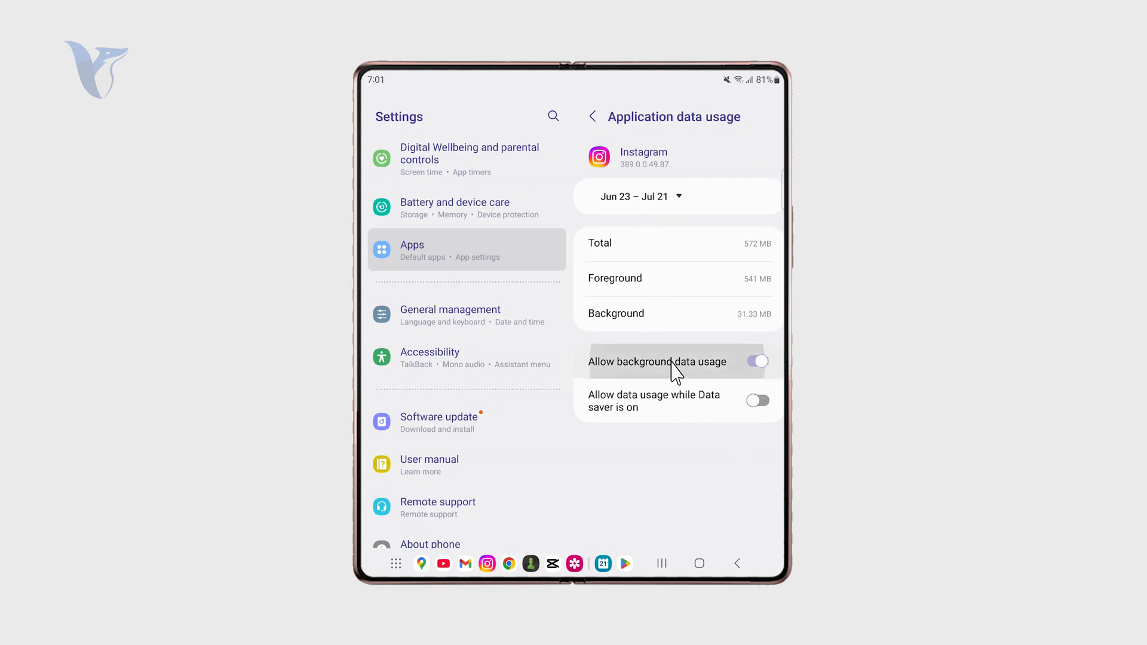
mouse_move(593, 116)
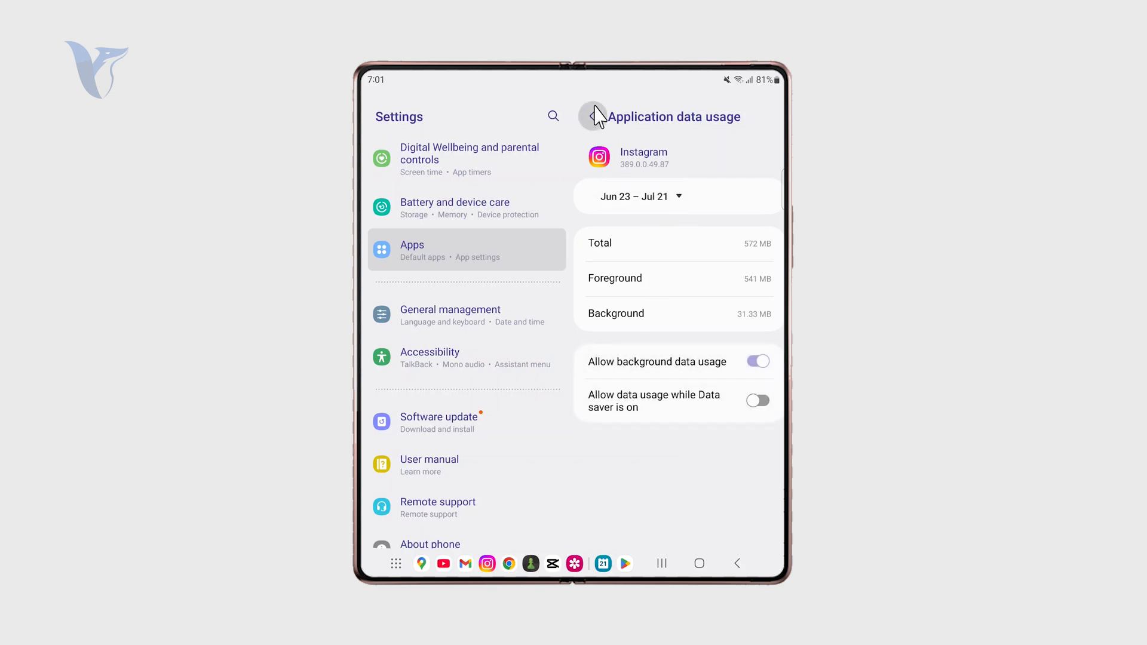
click(593, 116)
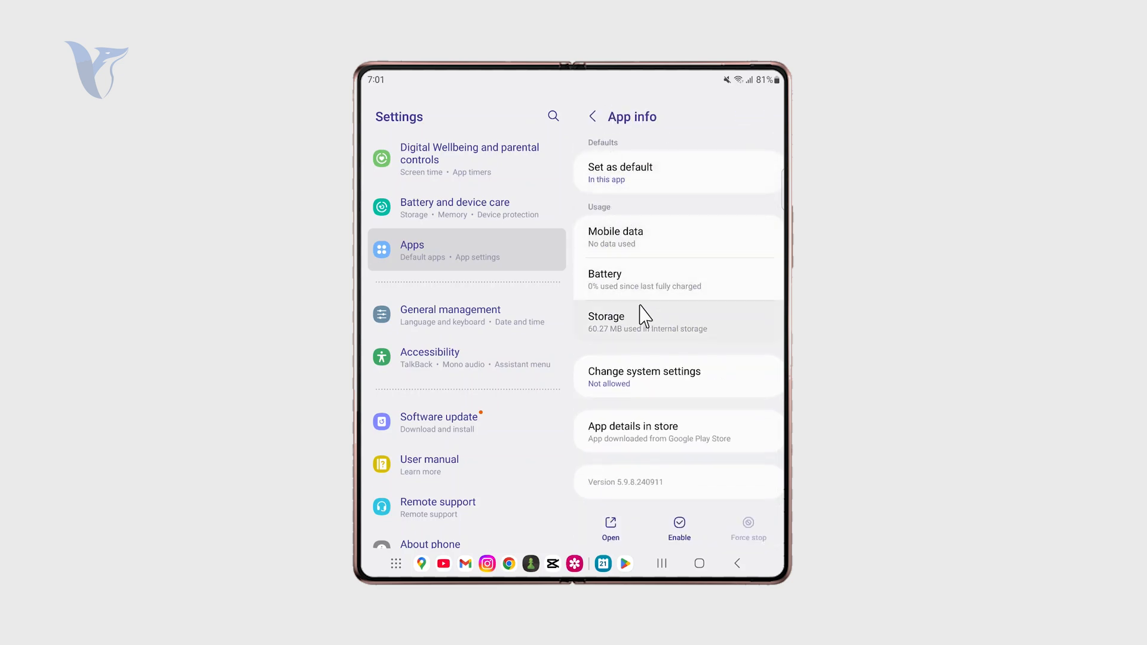
click(616, 237)
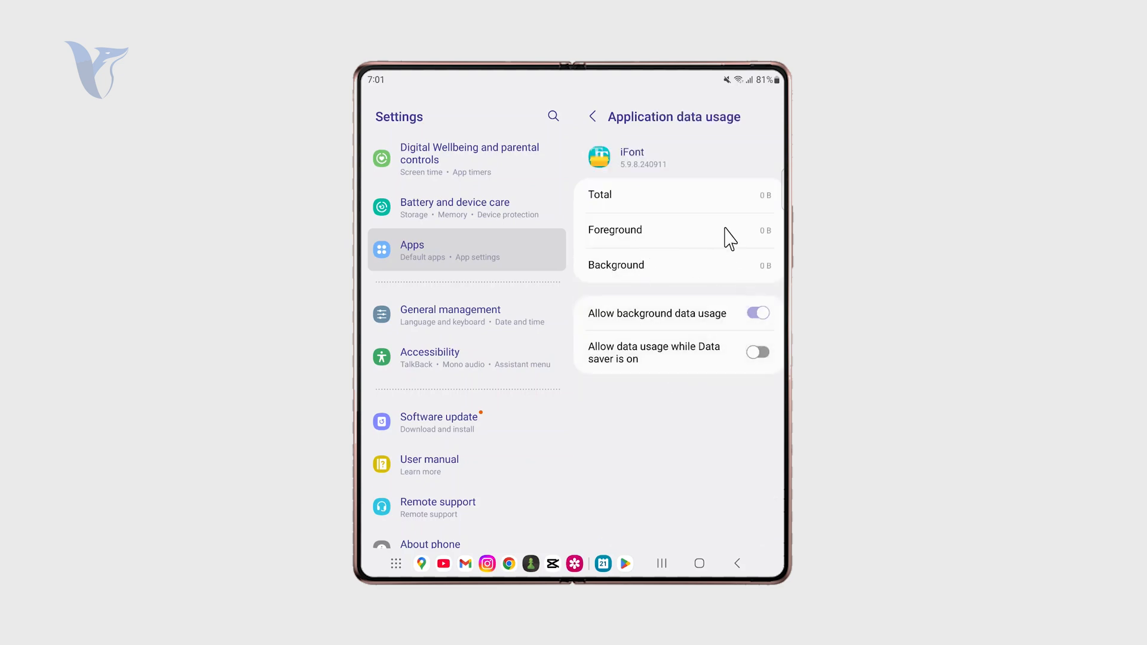
mouse_move(594, 117)
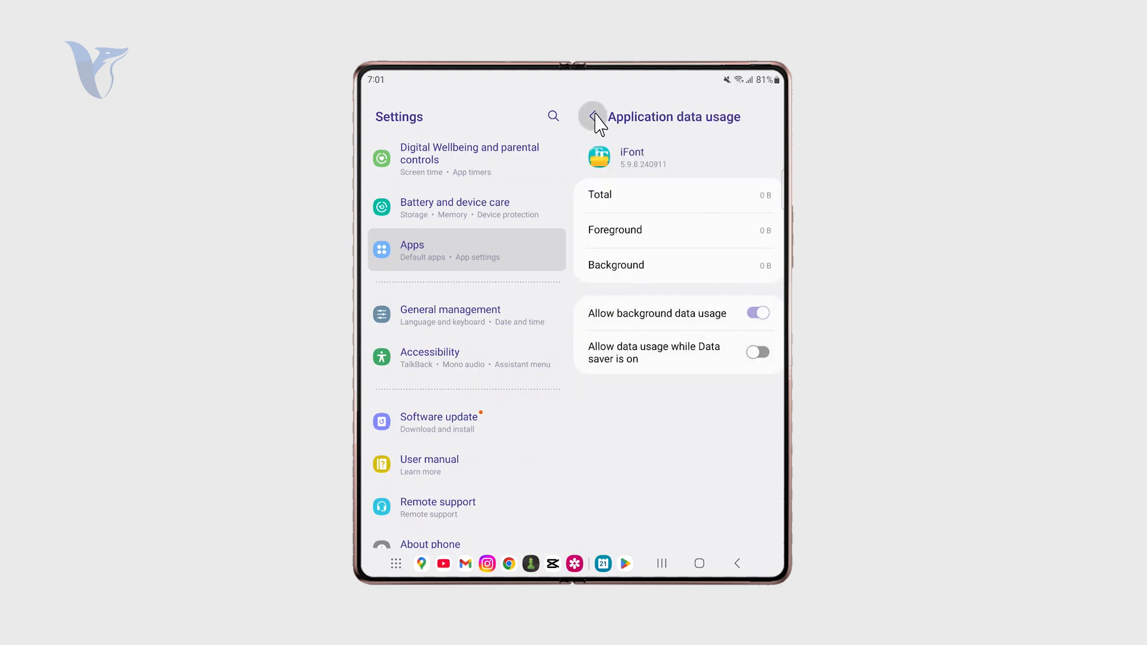
click(592, 117)
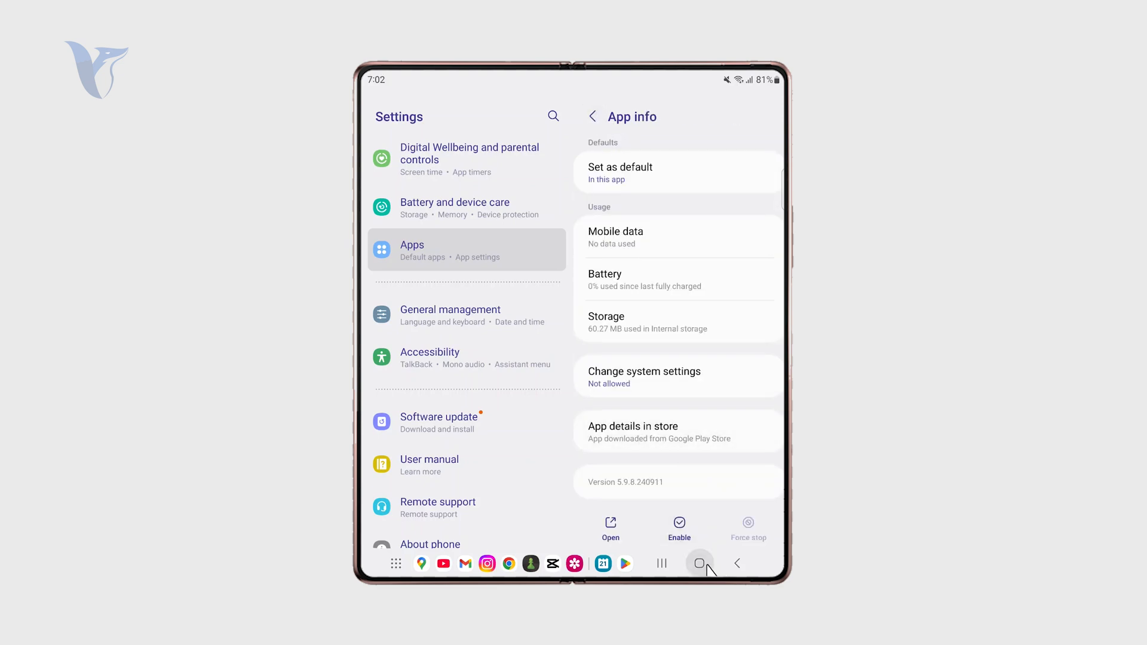
Step: Press Home in the navigation bar to leave Settings
click(698, 563)
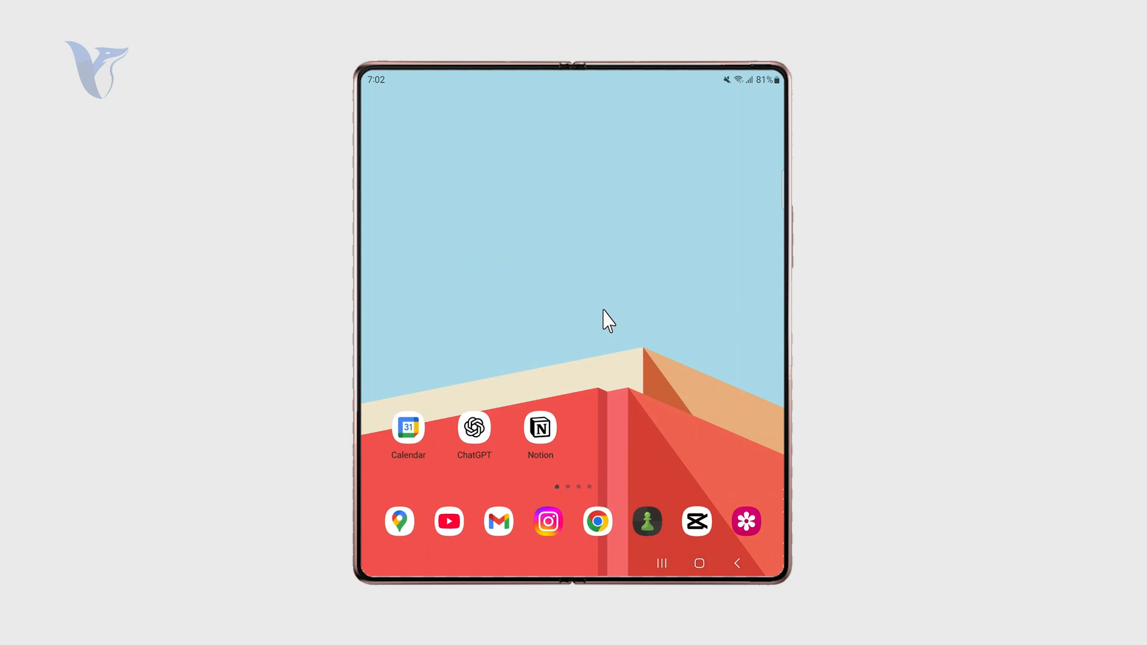
mouse_move(607, 318)
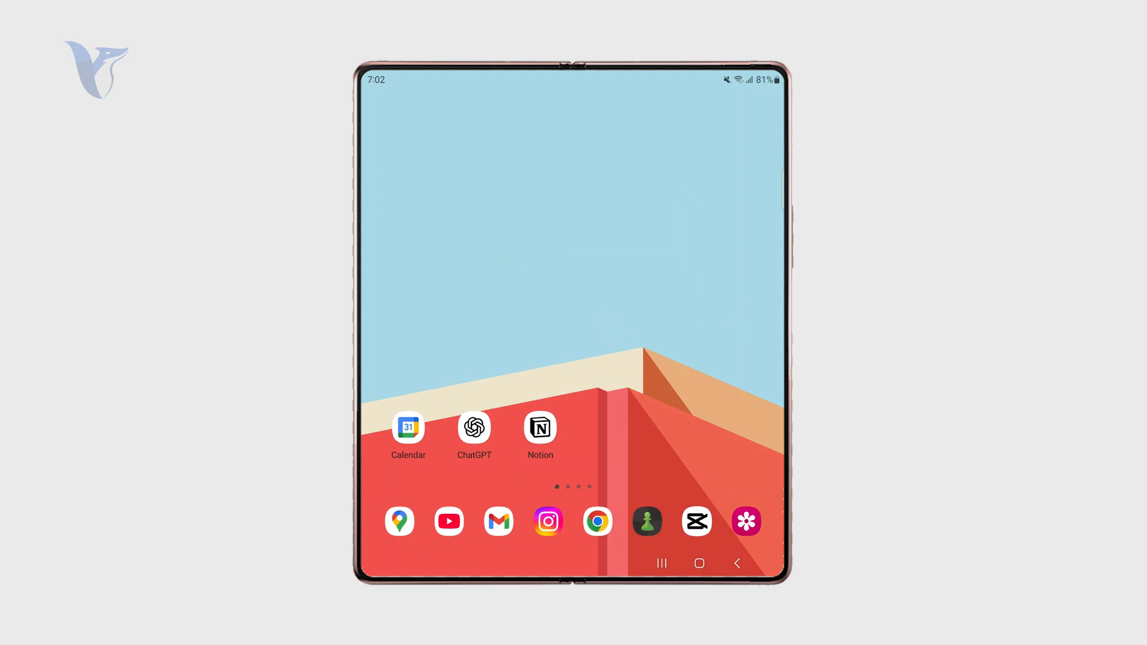